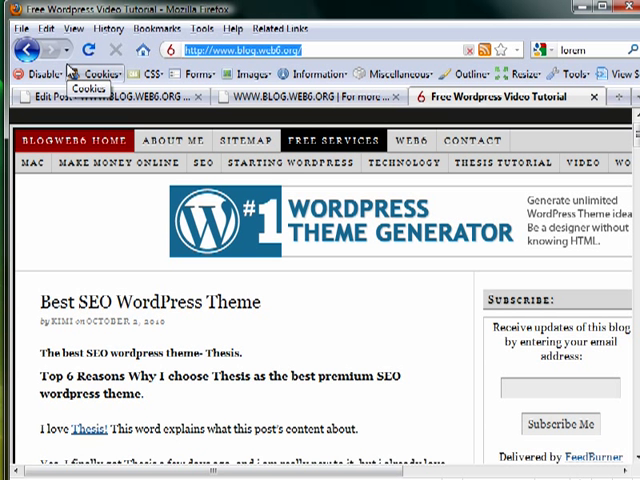
# Switch to the localhost blog tab and scroll through the Lorem Ipsum post's text.
pyautogui.click(310, 96)
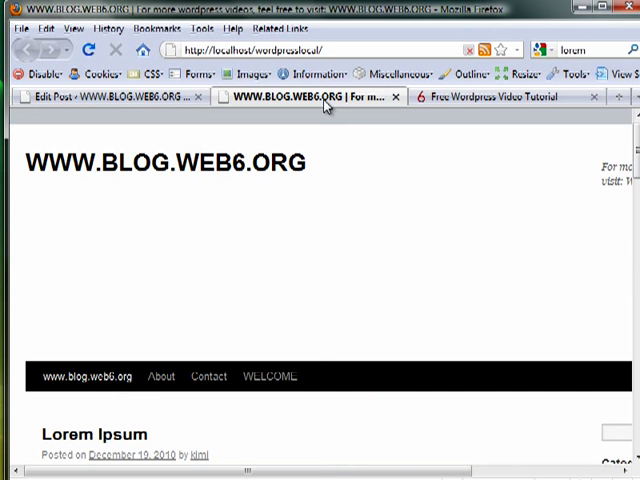
pyautogui.scroll(-3)
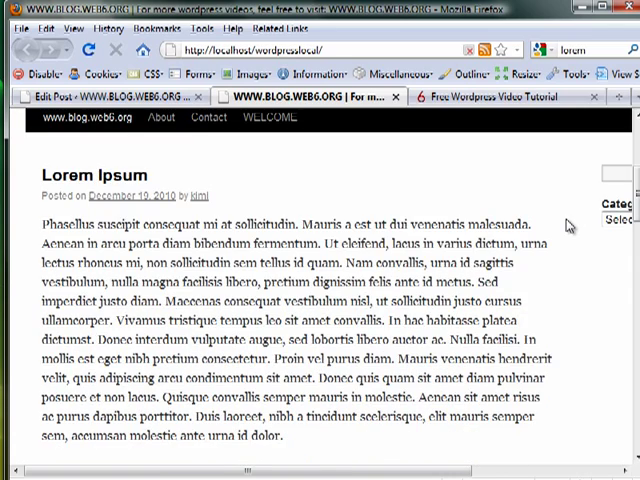
pyautogui.scroll(-3)
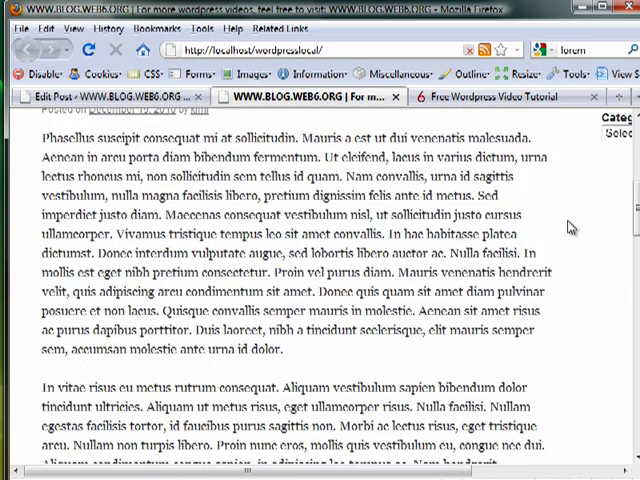
pyautogui.scroll(3)
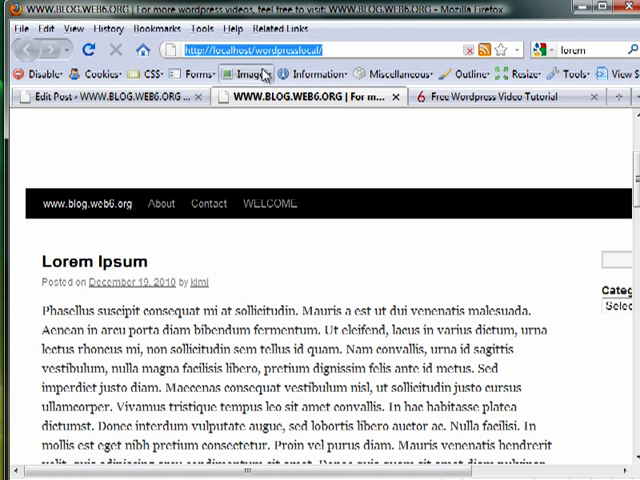
pyautogui.moveTo(80, 316)
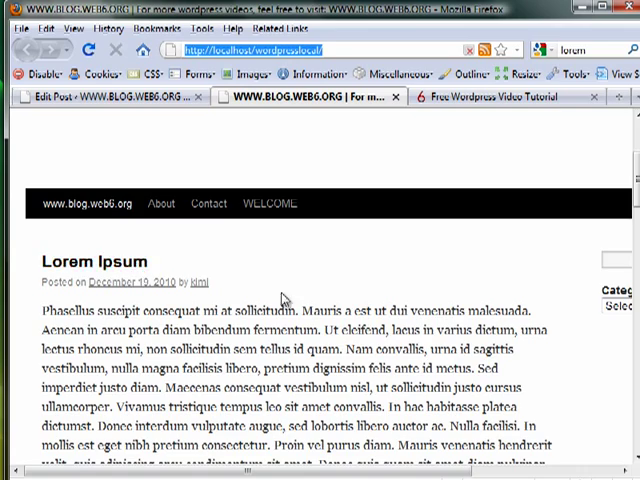
pyautogui.scroll(-3)
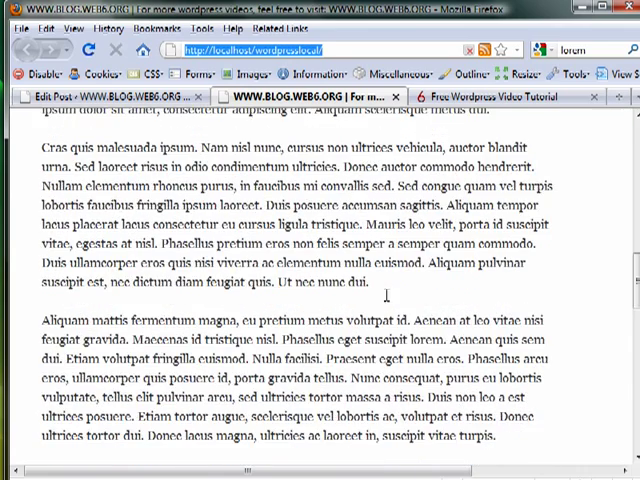
pyautogui.scroll(-3)
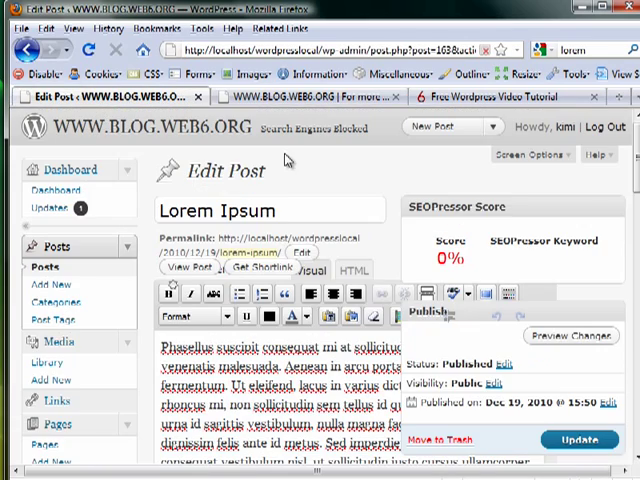
pyautogui.moveTo(286, 160)
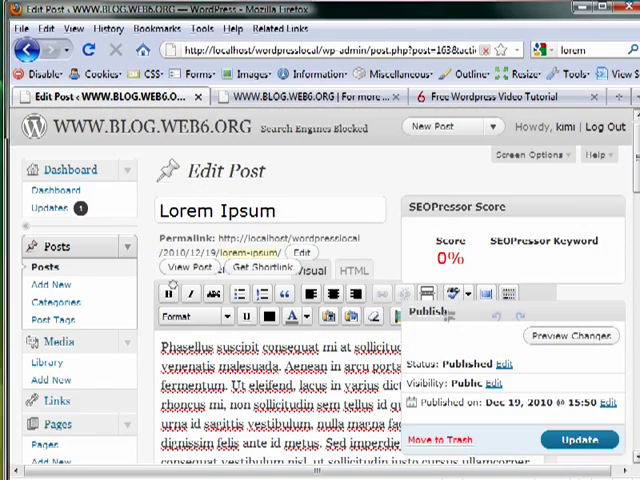
# Scroll down past the Custom Fields and Discussion sections of the editor and back up.
pyautogui.scroll(-3)
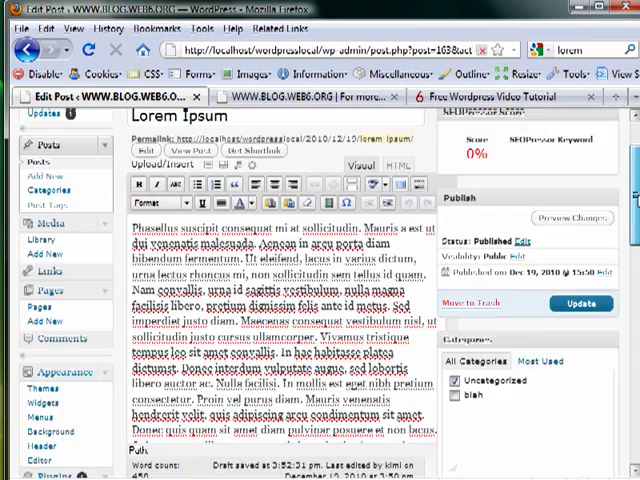
pyautogui.scroll(-3)
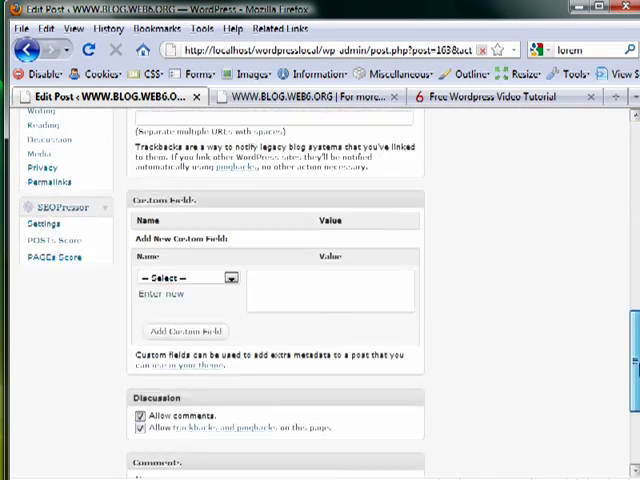
pyautogui.scroll(3)
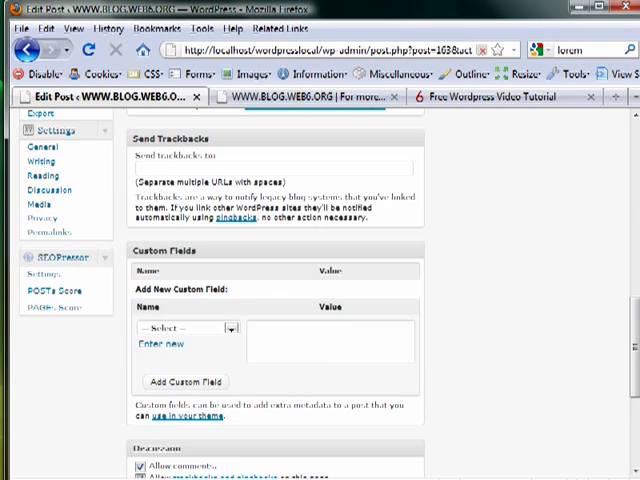
pyautogui.scroll(3)
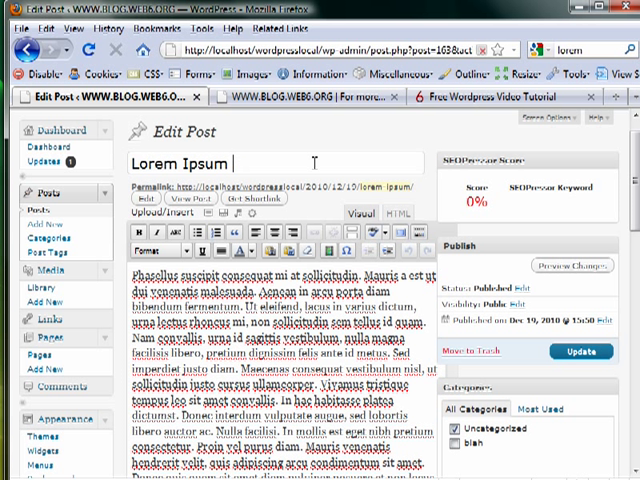
# Append 'blog.web6.org' to the title and enter 'Lorem Ipsum' as the SEOPressor keyword.
pyautogui.write('blog.we')
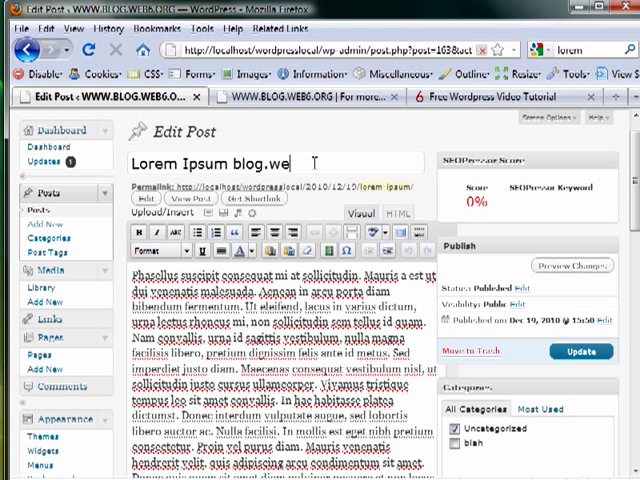
pyautogui.write('b6.org')
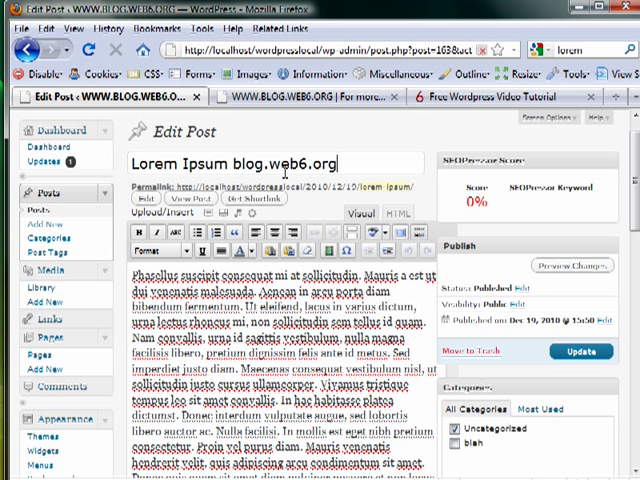
pyautogui.rightClick(200, 164)
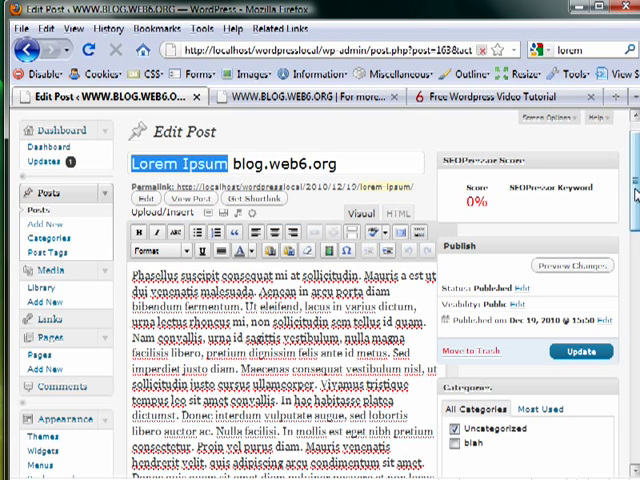
pyautogui.scroll(-3)
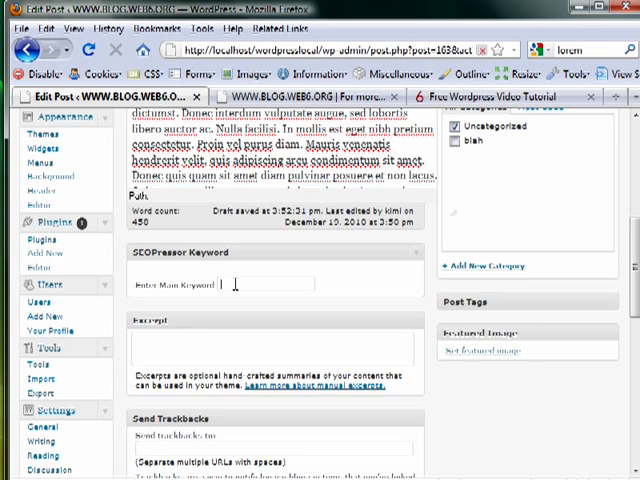
pyautogui.write('Lorem Ipsum')
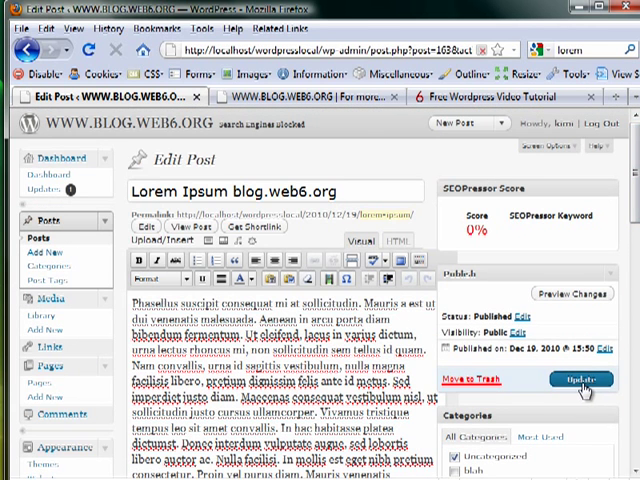
# Update the post, raising the SEOPressor score to 32.22%, and place the cursor at the body start.
pyautogui.click(580, 380)
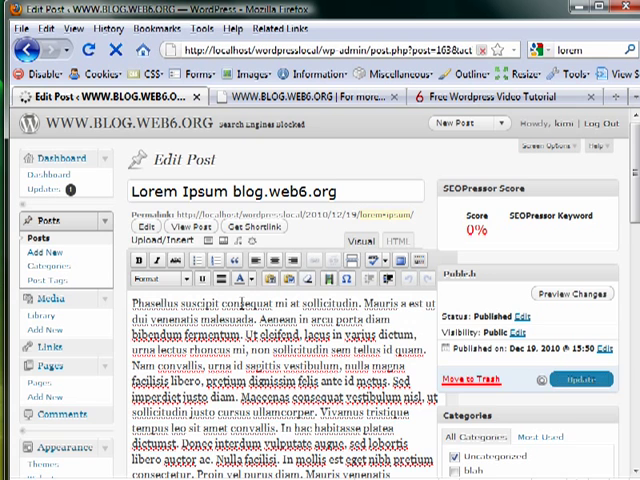
pyautogui.click(576, 380)
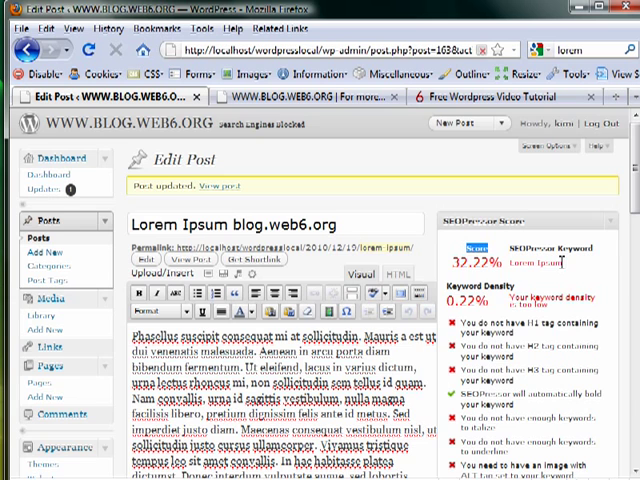
pyautogui.scroll(-3)
pyautogui.write('Lorem Ipsum.')
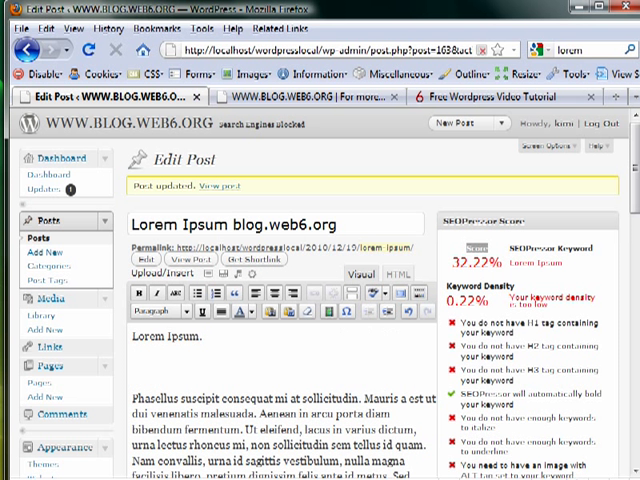
# Complete the line 'Lorem Ipsum, this is my second post.' and select it for Heading 1 formatting.
pyautogui.scroll(-3)
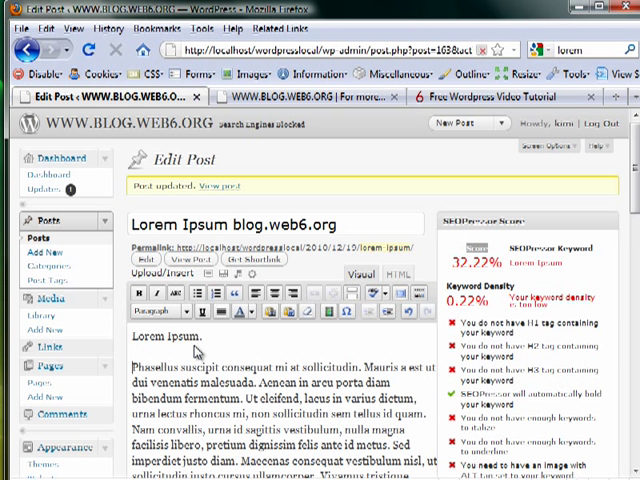
pyautogui.moveTo(258, 364)
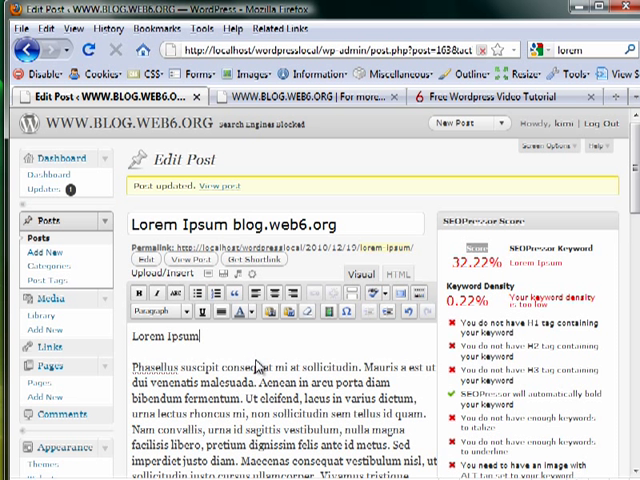
pyautogui.write(', this is')
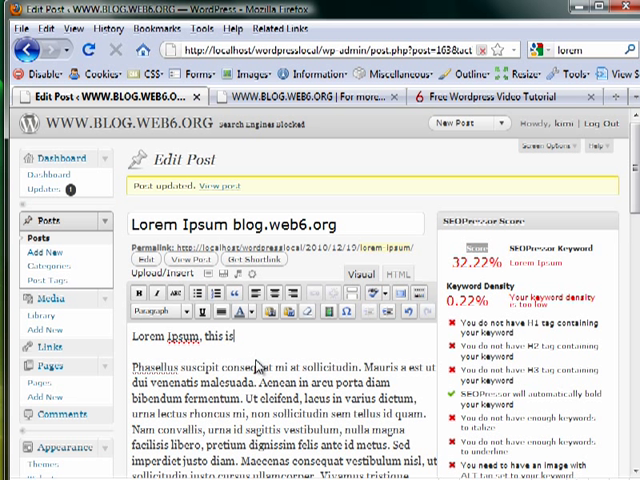
pyautogui.write('my secon')
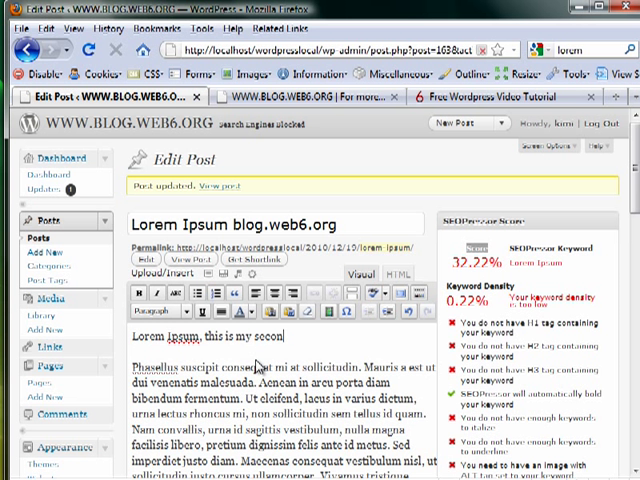
pyautogui.write('d post.')
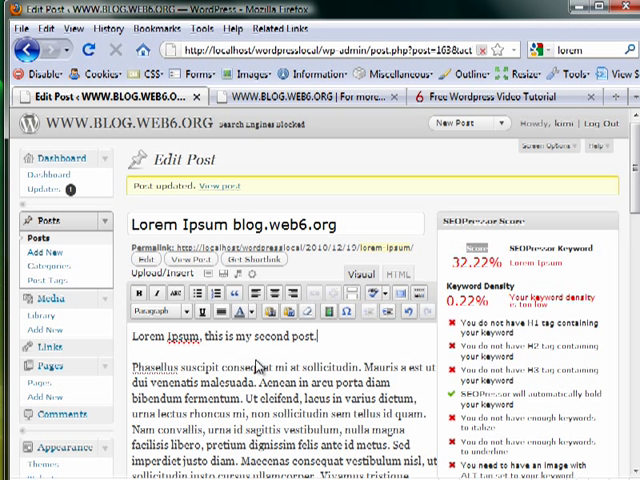
pyautogui.tripleClick(236, 340)
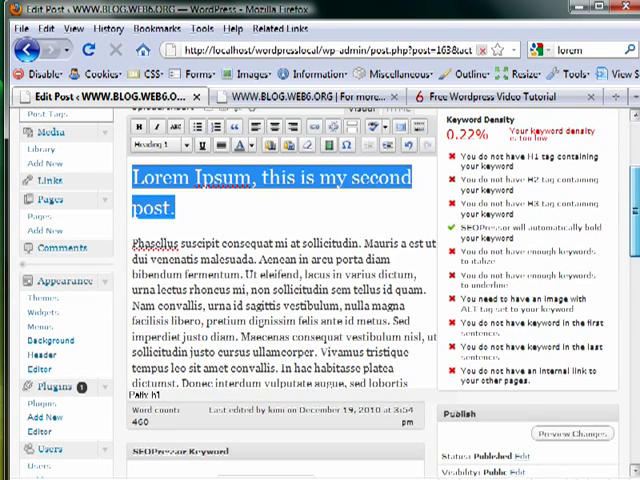
# Update the post with the 'Lorem Ipsum' keyword, lifting the SEOPressor score to 48.89%.
pyautogui.scroll(-3)
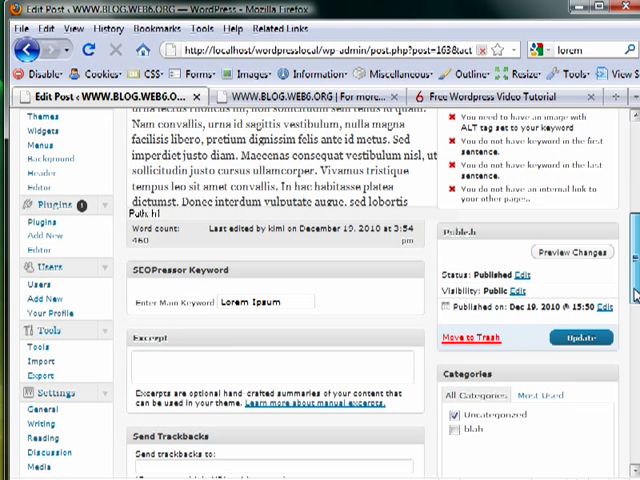
pyautogui.click(580, 336)
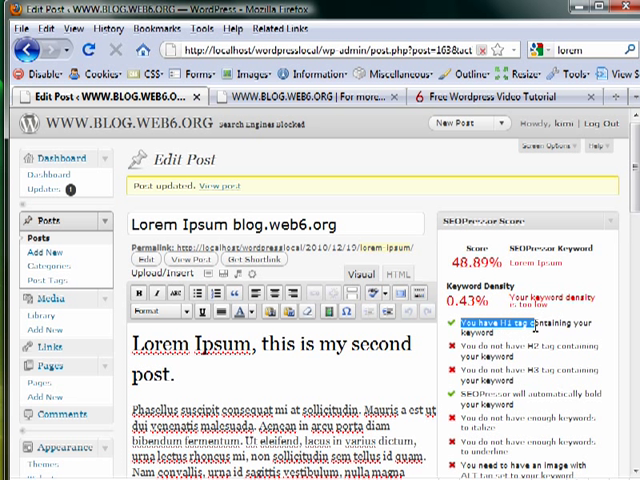
pyautogui.tripleClick(270, 344)
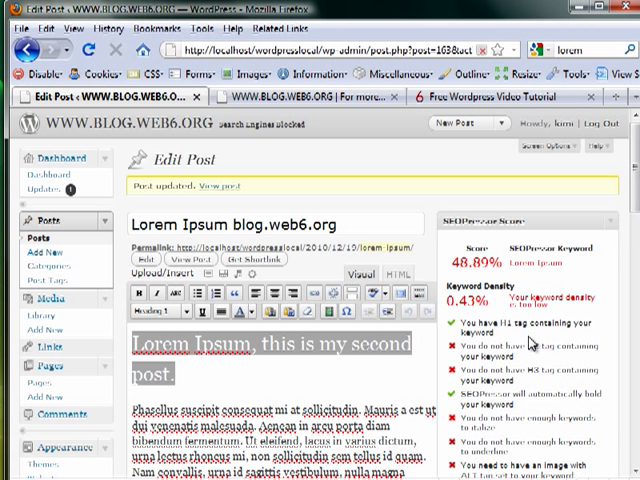
pyautogui.moveTo(516, 344)
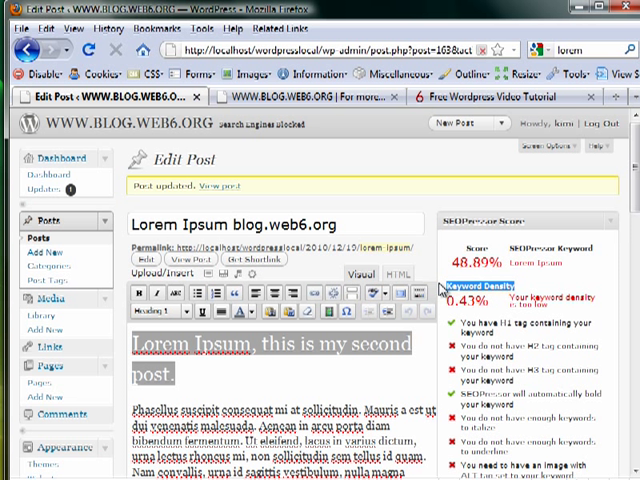
pyautogui.moveTo(444, 290)
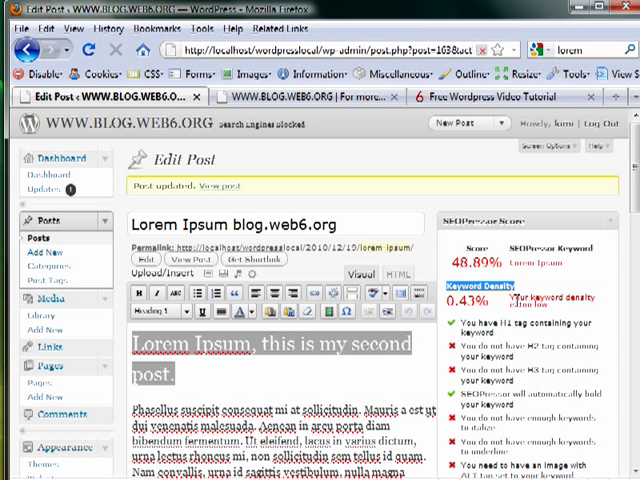
pyautogui.moveTo(566, 312)
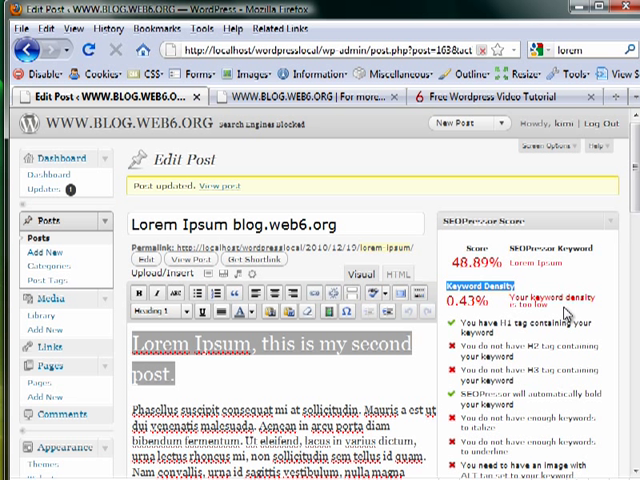